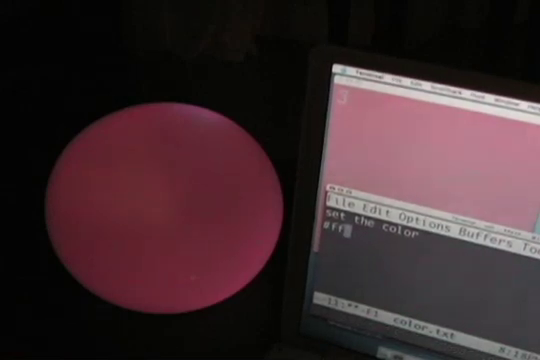
text(0000)
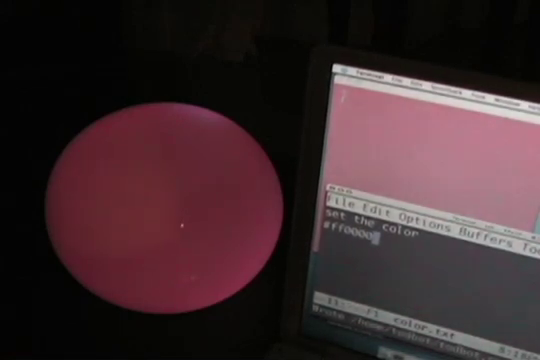